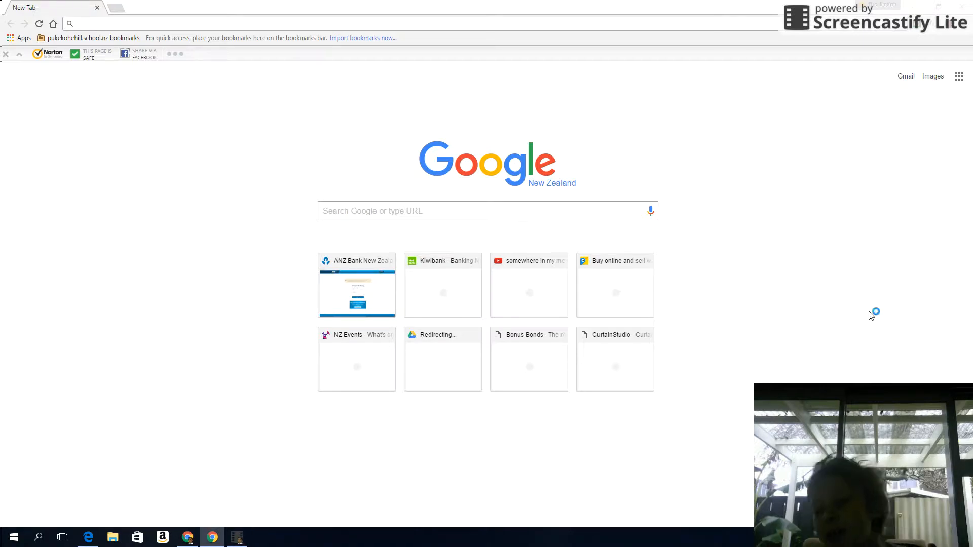
mouse_move(194, 99)
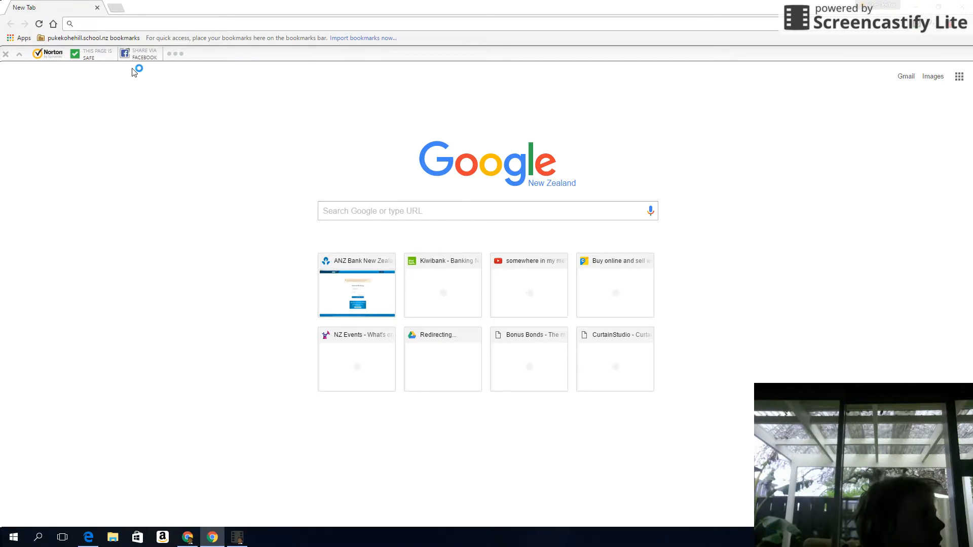
mouse_move(136, 68)
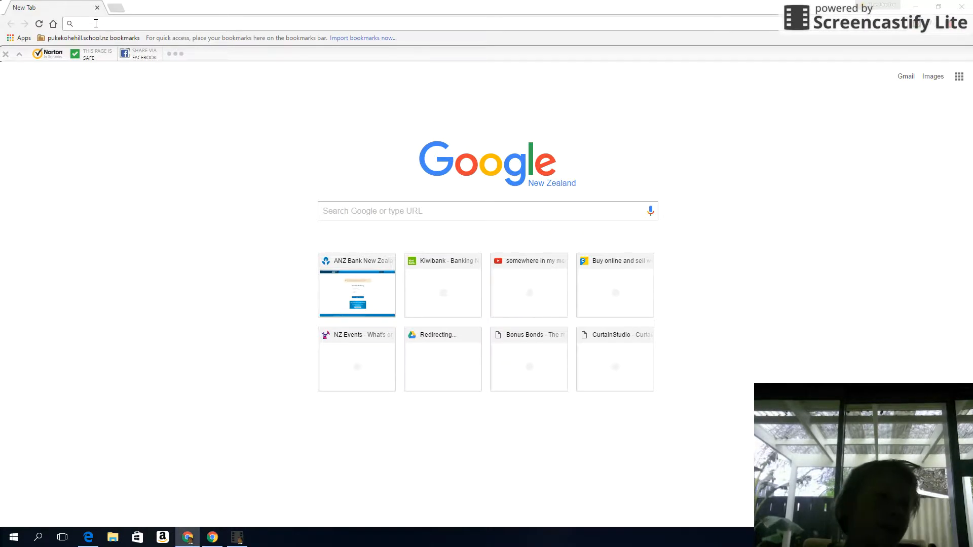
mouse_move(91, 54)
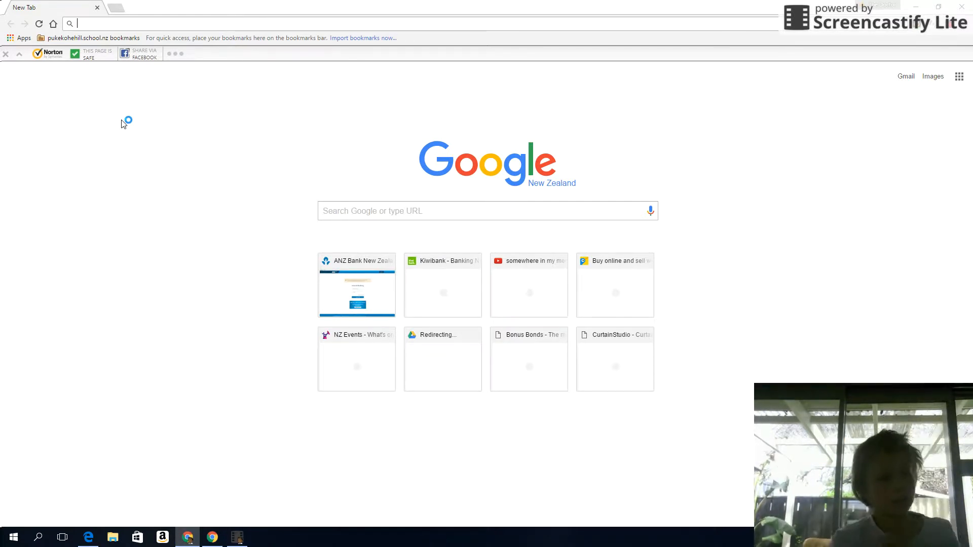
mouse_move(139, 119)
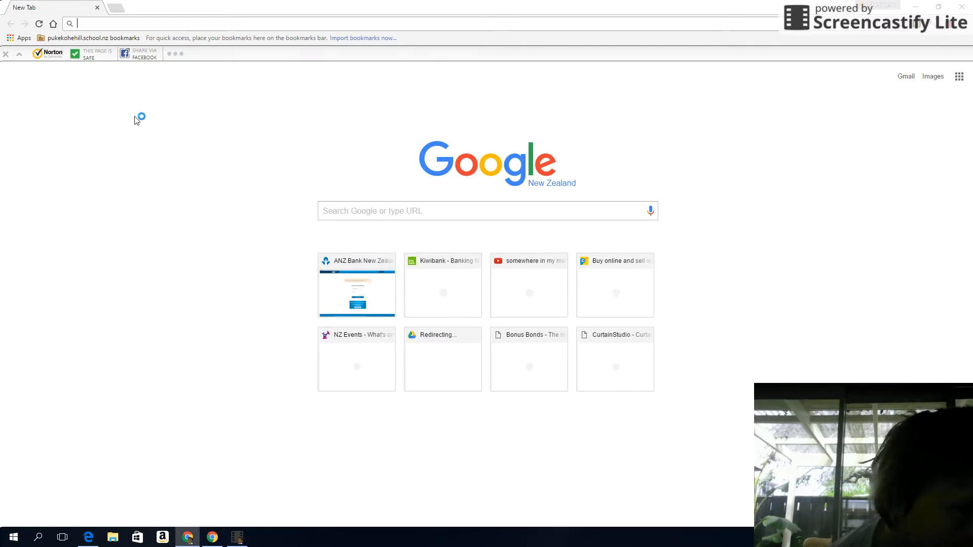
mouse_move(165, 144)
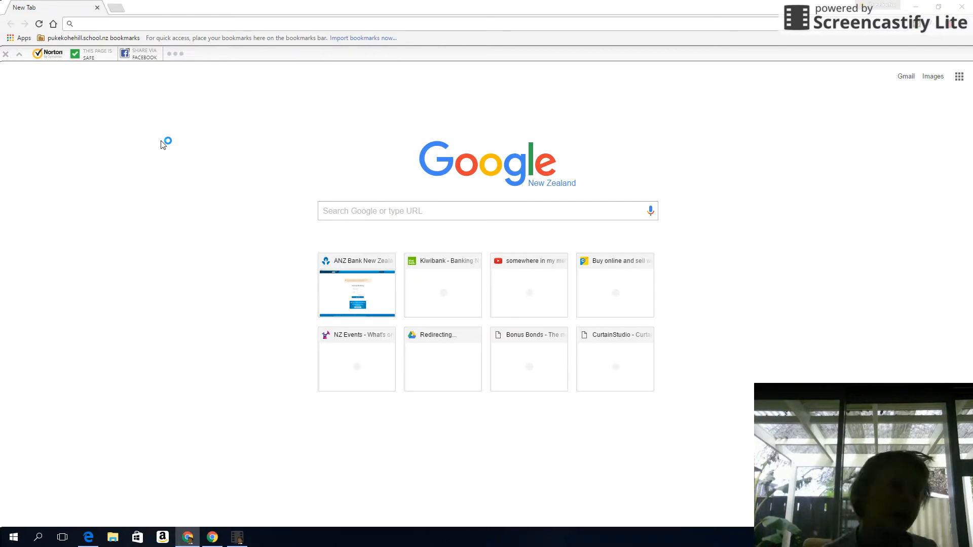
mouse_move(167, 232)
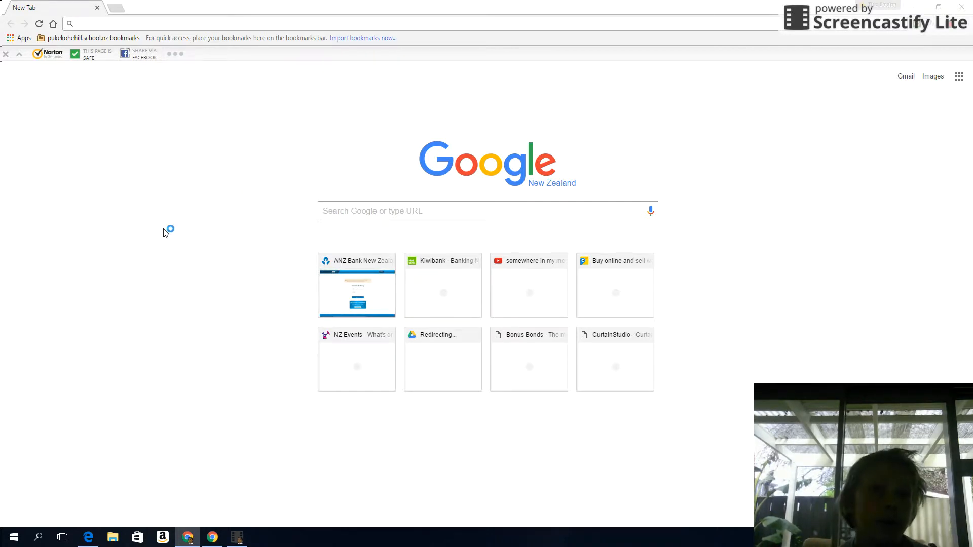
mouse_move(106, 198)
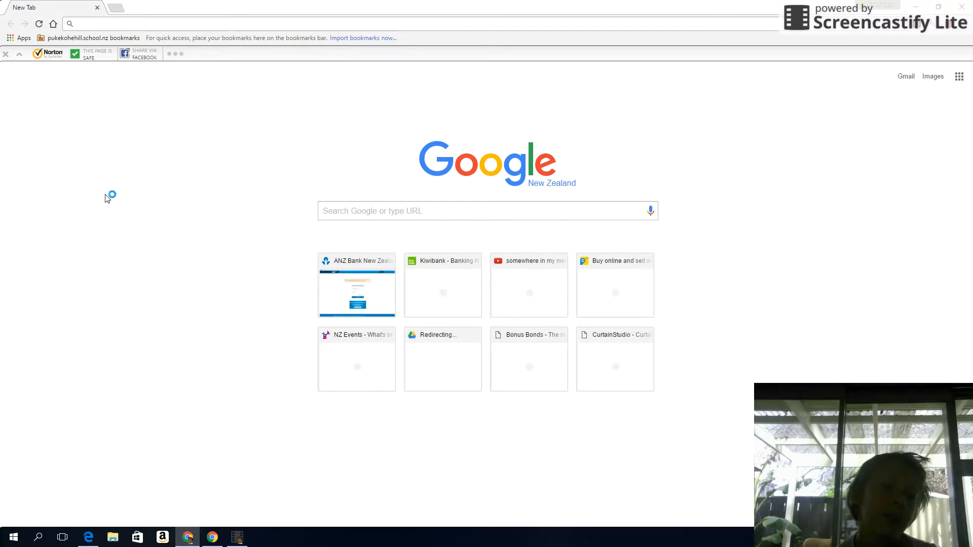
mouse_move(148, 155)
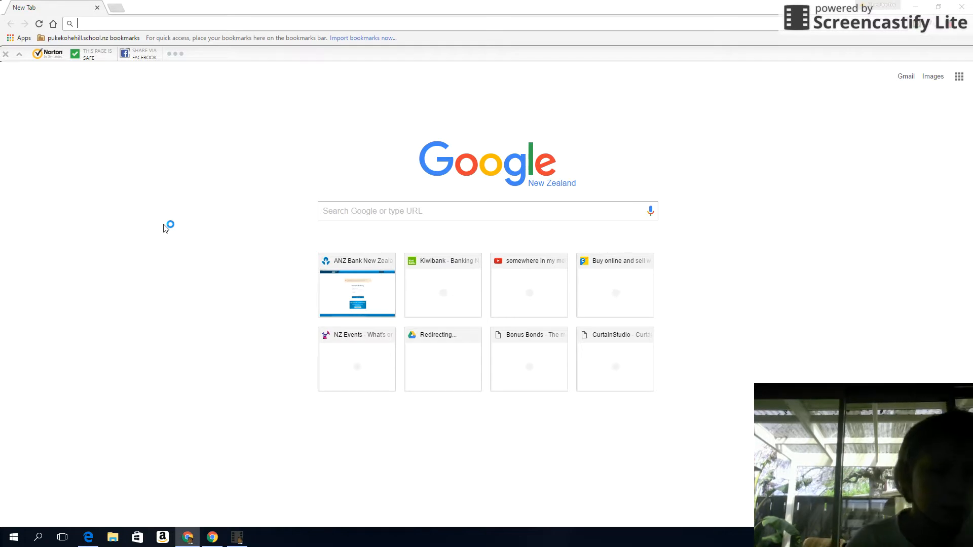
- Search Google for heyayayay and open the first 'Heyayayay!!! ( what's going on)' YouTube result
type("harveynorman.co.nz")
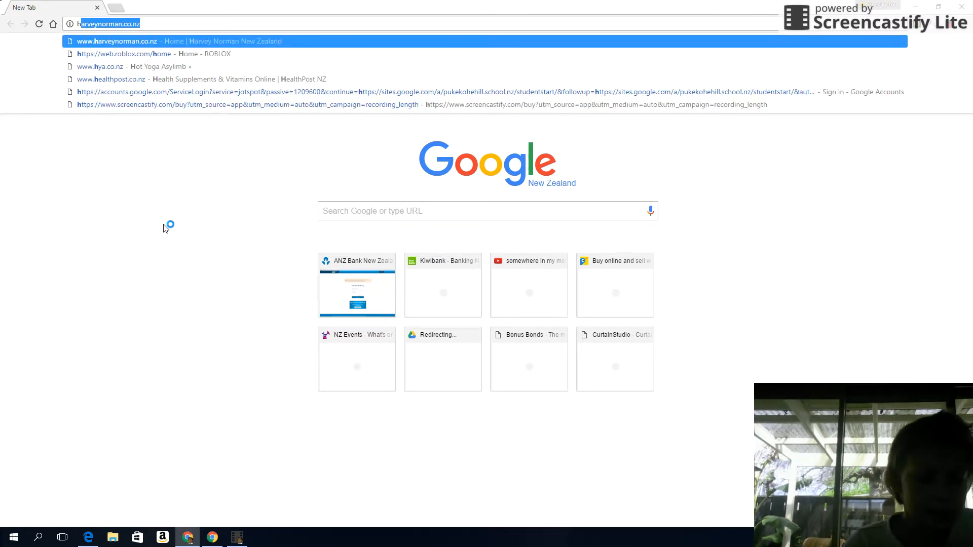
type("heyayayayay")
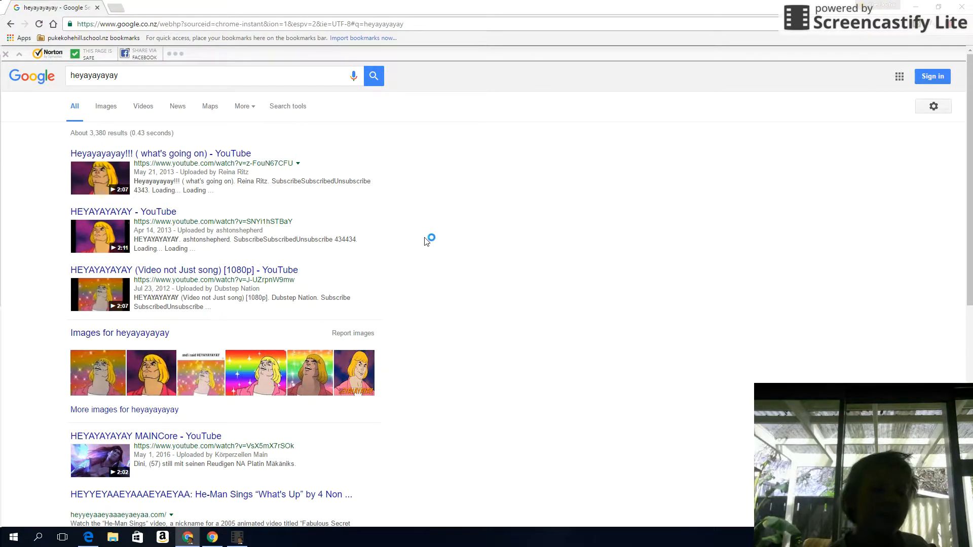
left_click(160, 153)
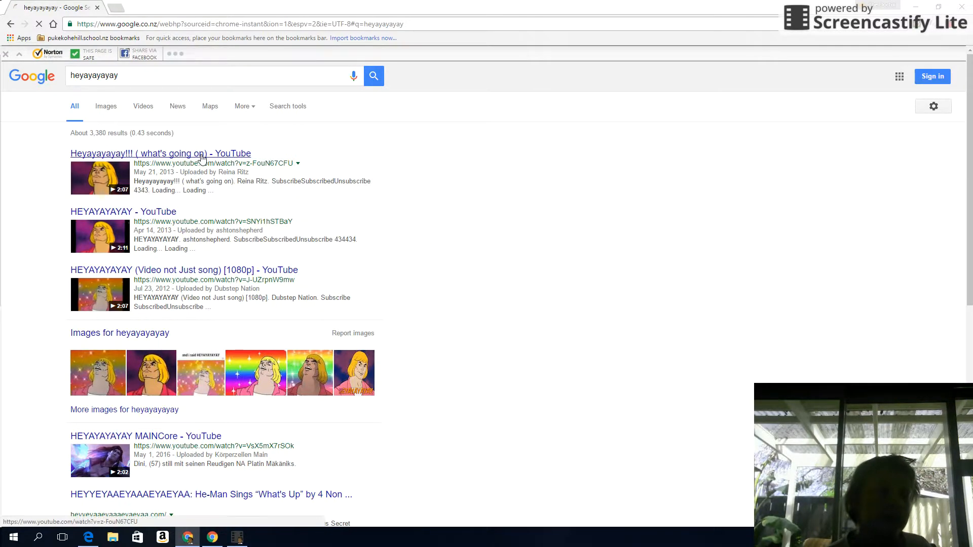
left_click(160, 153)
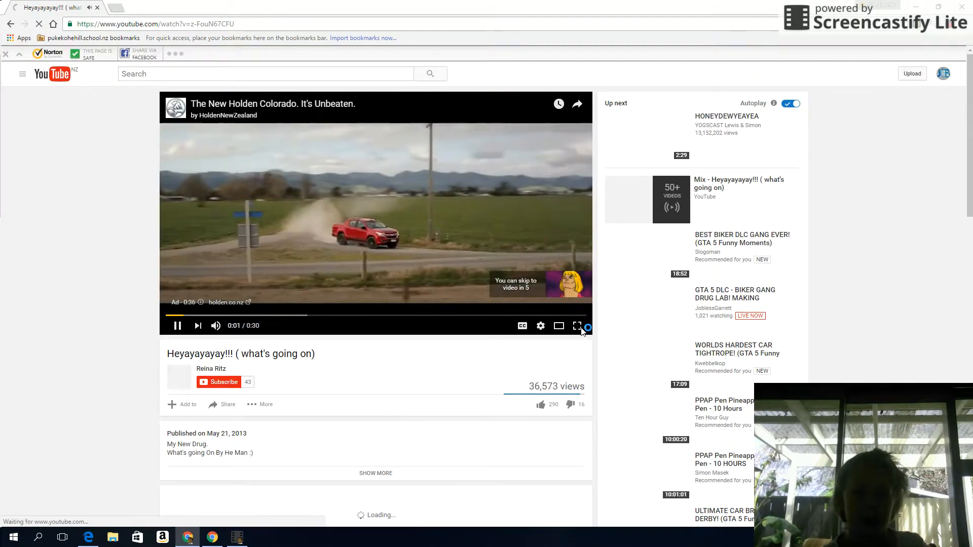
- Play the Heyayayay video full-screen to its 2:06 end, then start a blank new tab
left_click(576, 326)
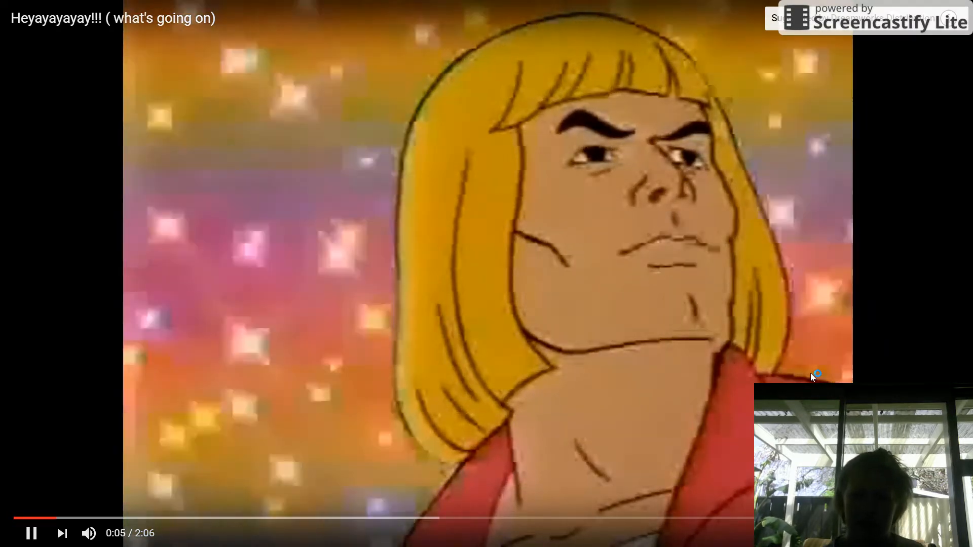
mouse_move(807, 357)
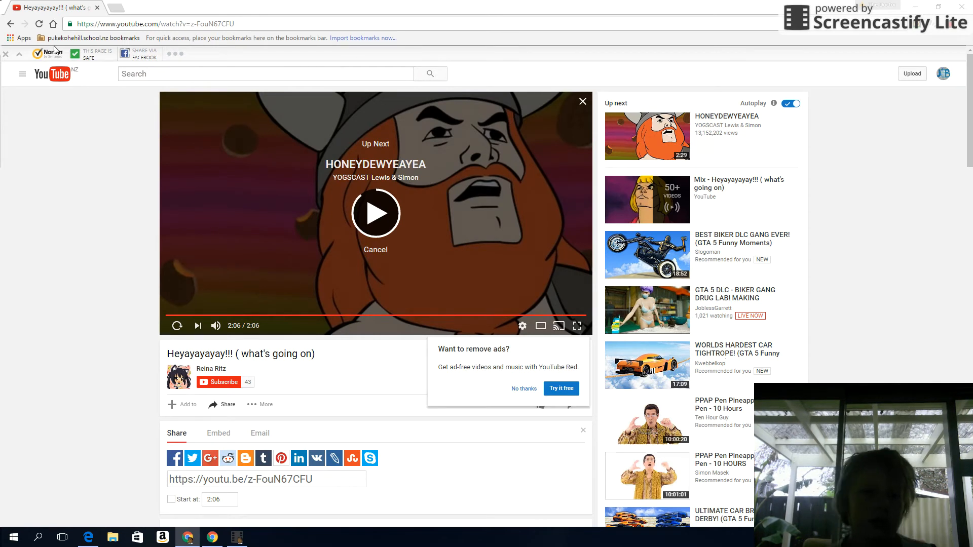
left_click(124, 7)
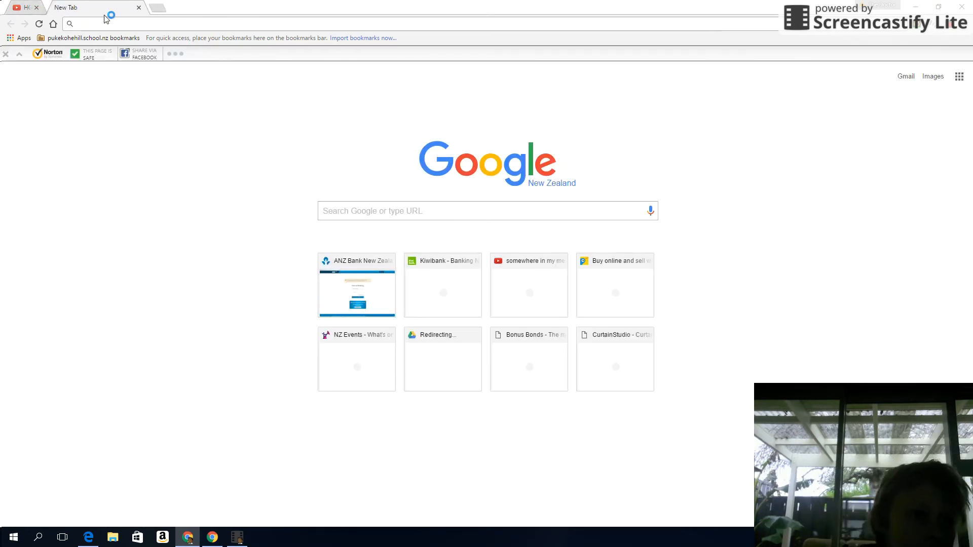
- Close the YouTube video tab so only the blank New Tab page remains
left_click(36, 7)
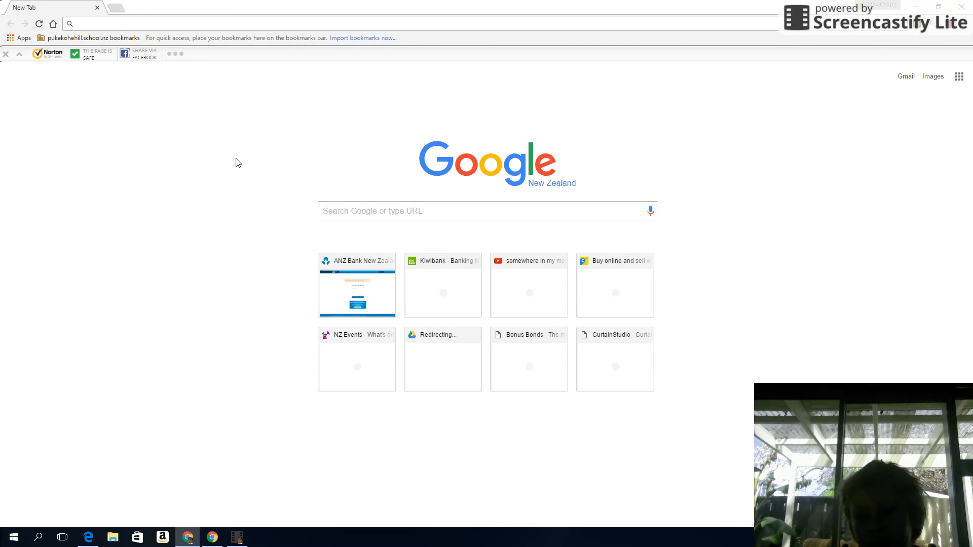
mouse_move(740, 266)
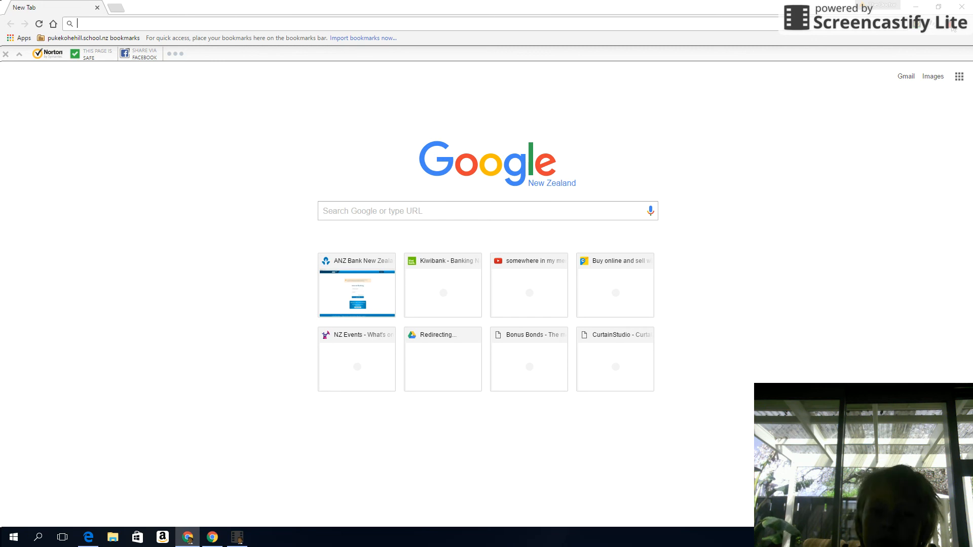
mouse_move(744, 413)
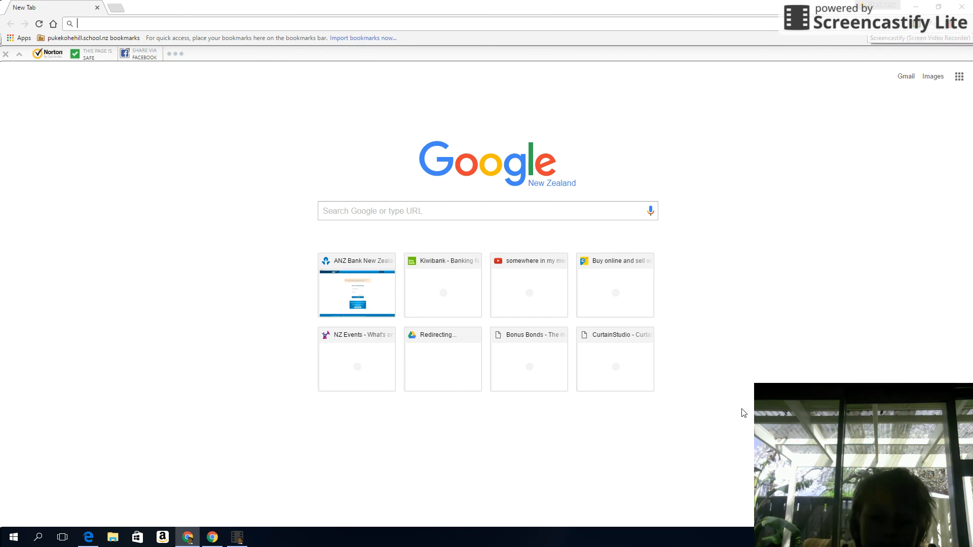
mouse_move(560, 517)
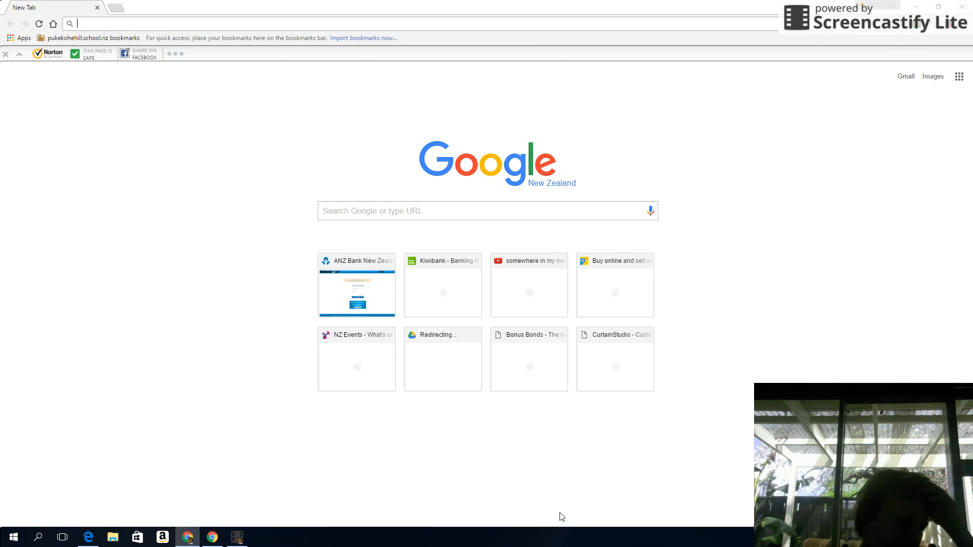